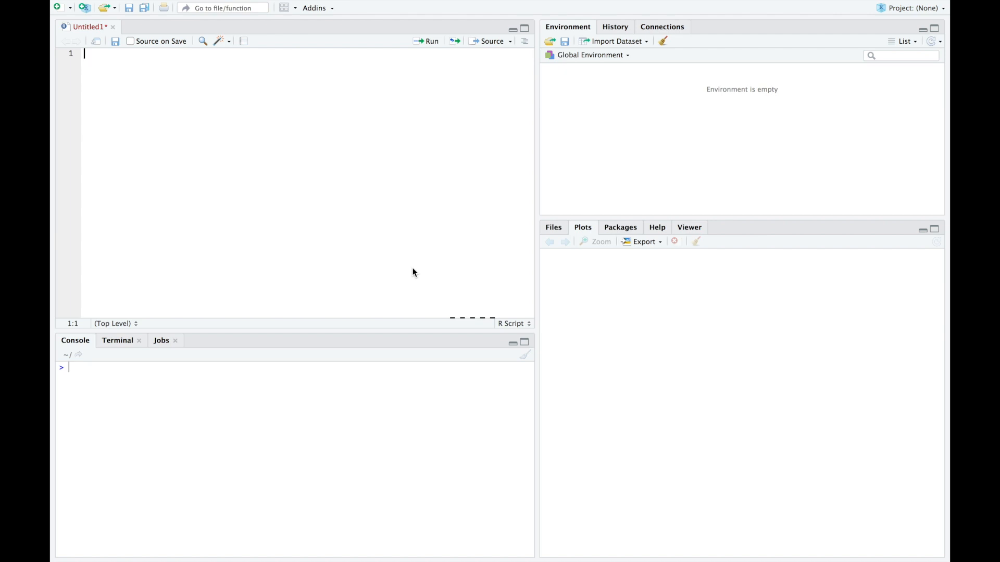
# Step: Type x = c(1, 2, 3, 4, 5, 6) and p = c(.1, .2, .3, .2, .15, .05) on separate lines
pyautogui.write('x = c(1, 2, 3, 4, 5, 6)')
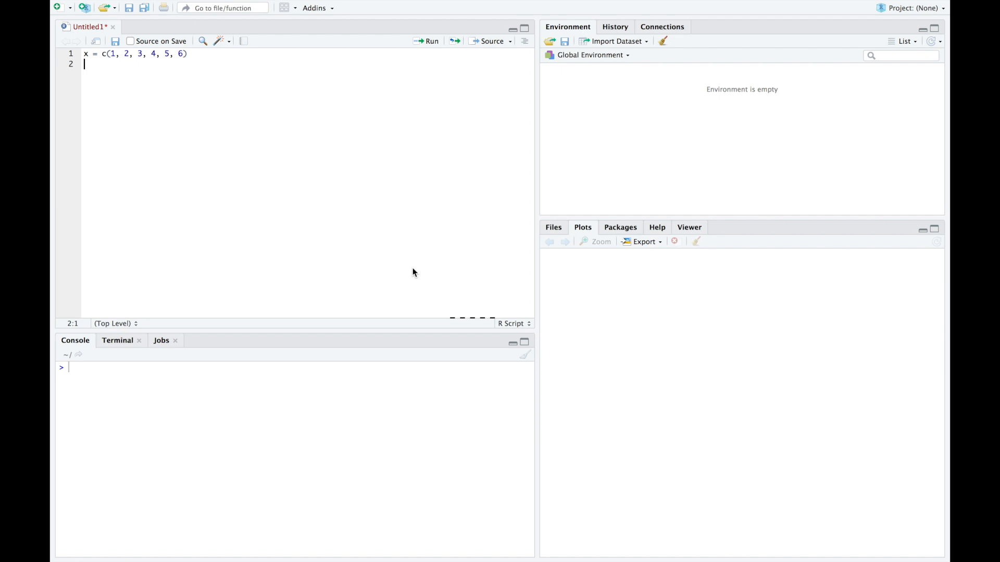
pyautogui.write('p = c(.1, .2, .3, .2, .15, .05)')
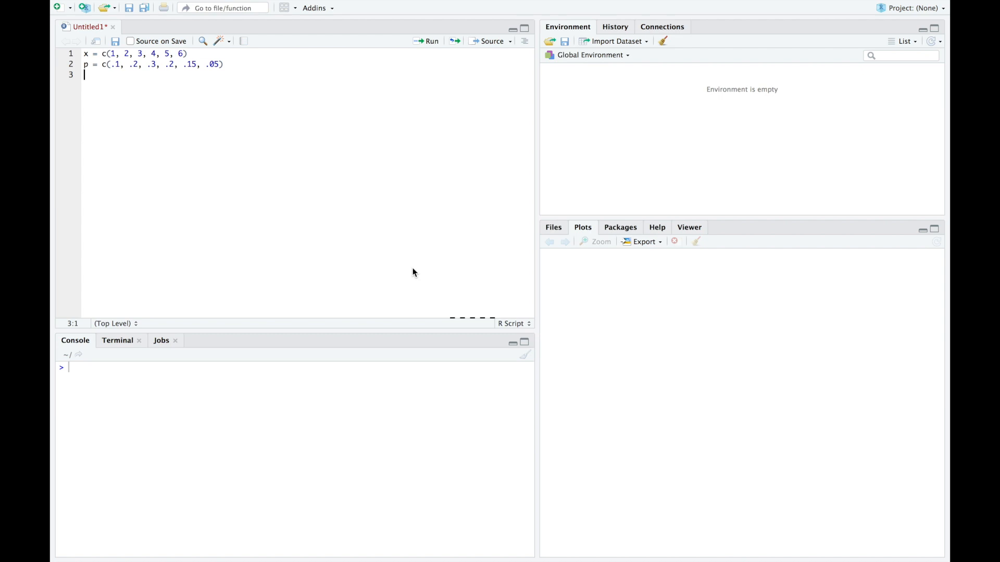
pyautogui.write('sum(x*p)')
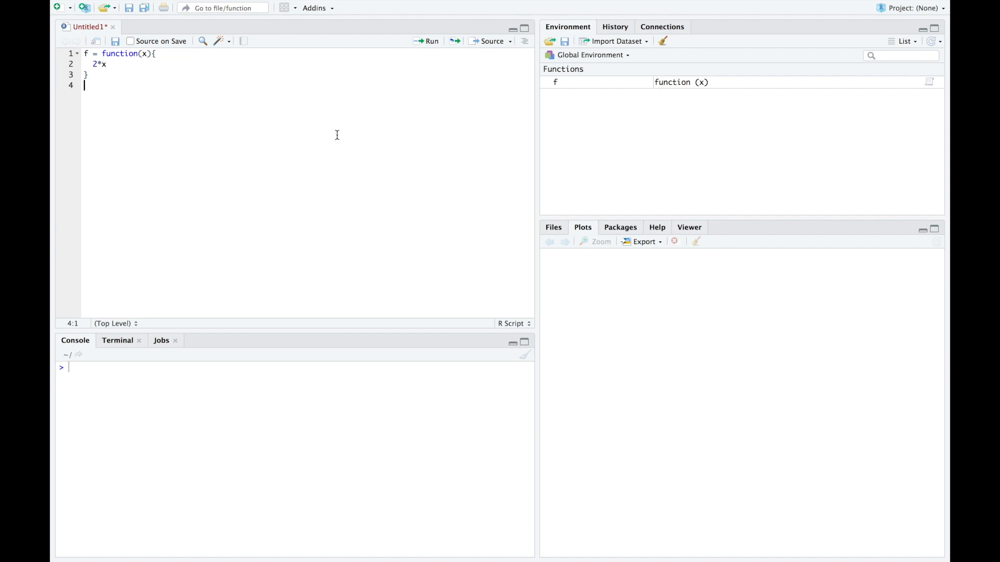
# Step: Add the line integrate(f, lower=0, upper=1) below the function f
pyautogui.write('integrate(f, lower=0, upper=1)')
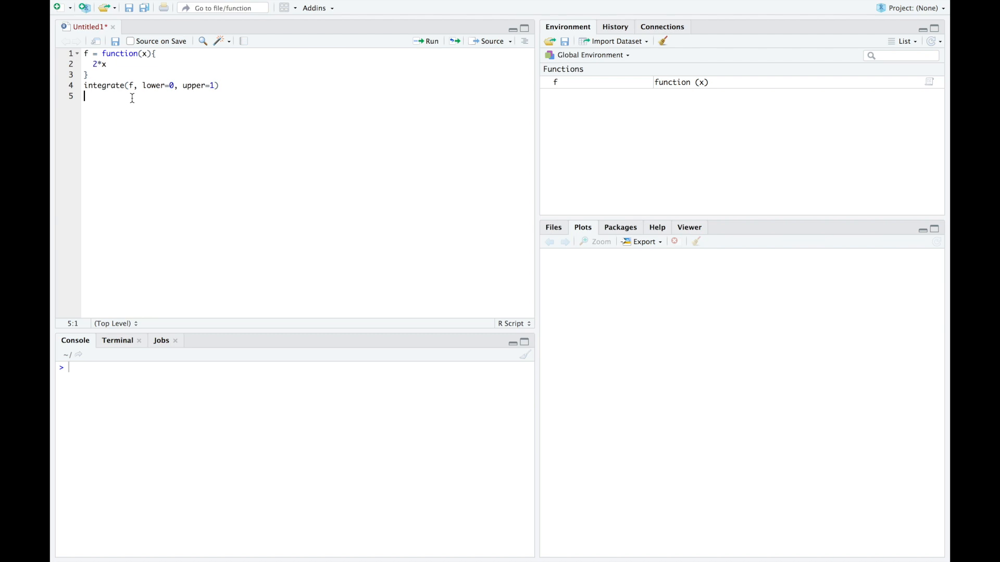
pyautogui.moveTo(162, 98)
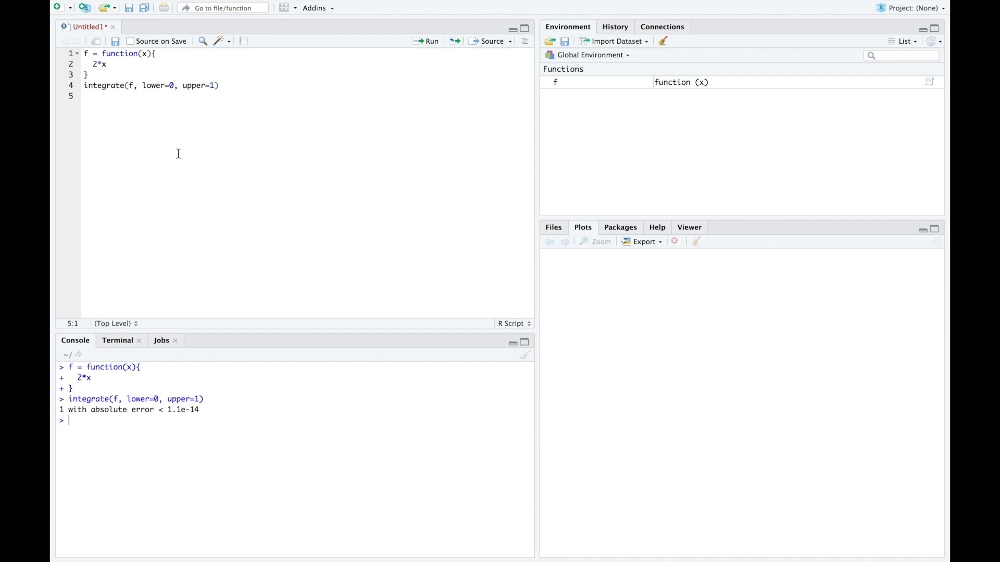
pyautogui.moveTo(160, 115)
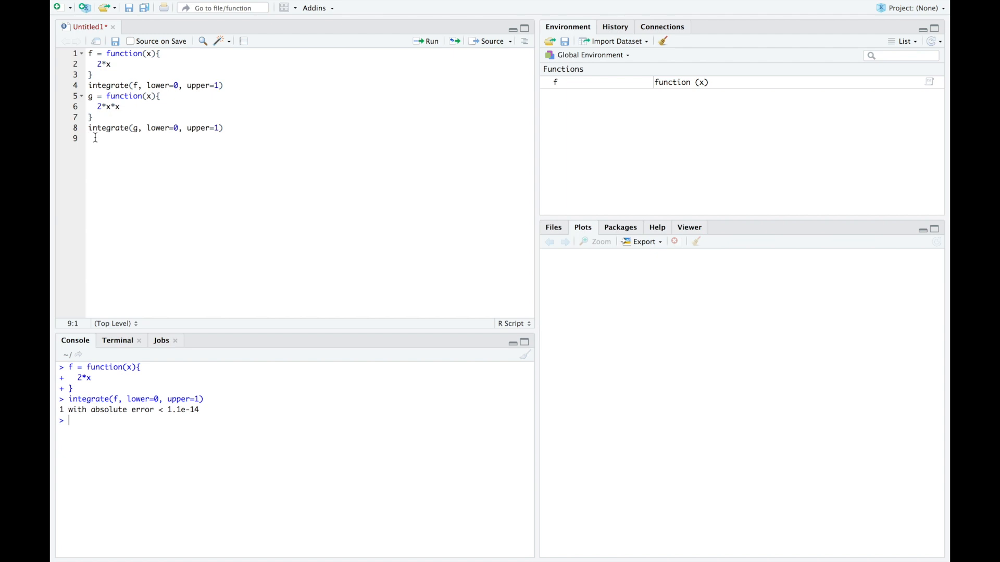
# Step: Place the cursor on the blank line after the script
pyautogui.click(426, 40)
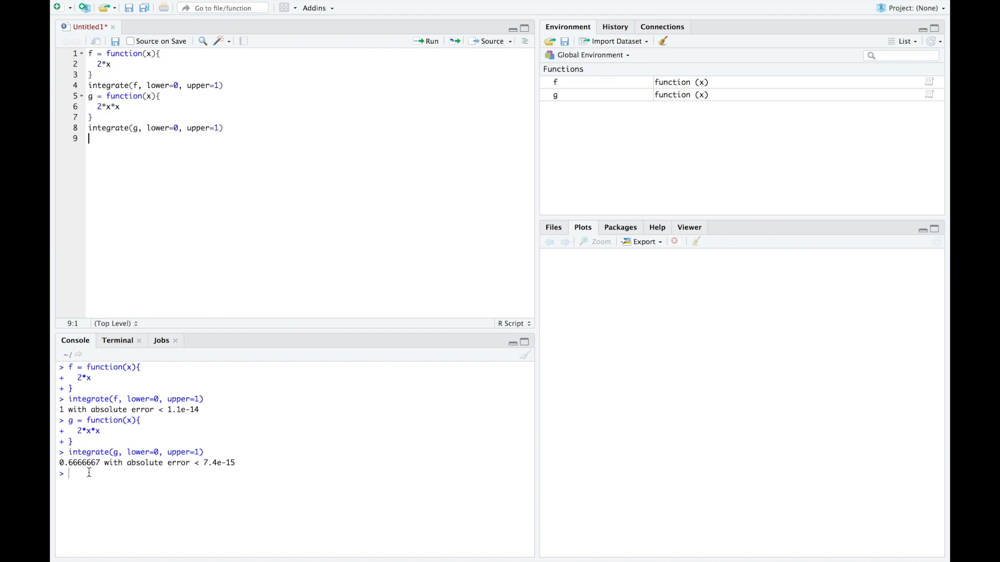
# Step: Type h = function(x){ 0.1*exp(-0.1*x) } and insert x* at the start of its body
pyautogui.write('h = function(x){')
pyautogui.write('0.1*exp(-0.1*x)')
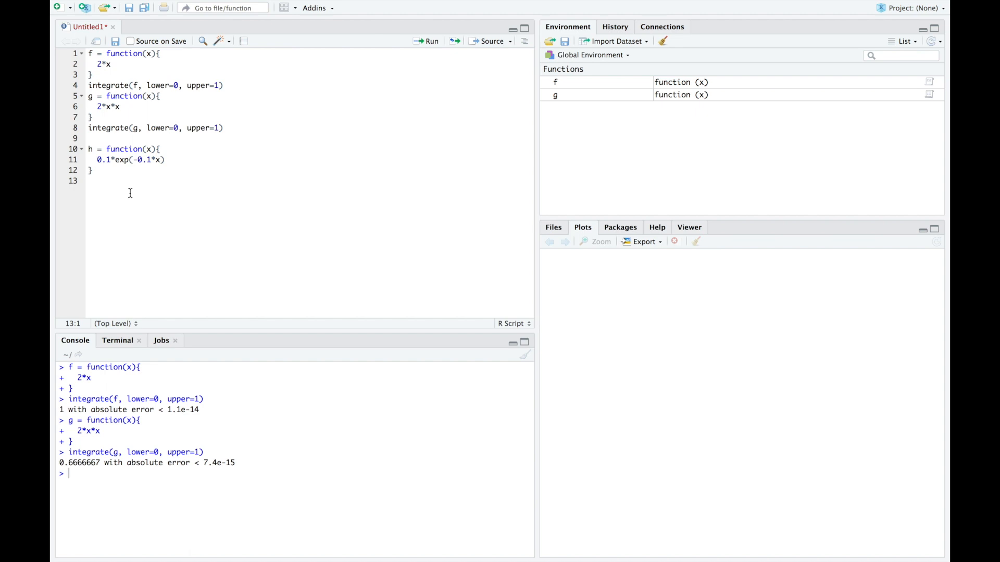
pyautogui.moveTo(121, 170)
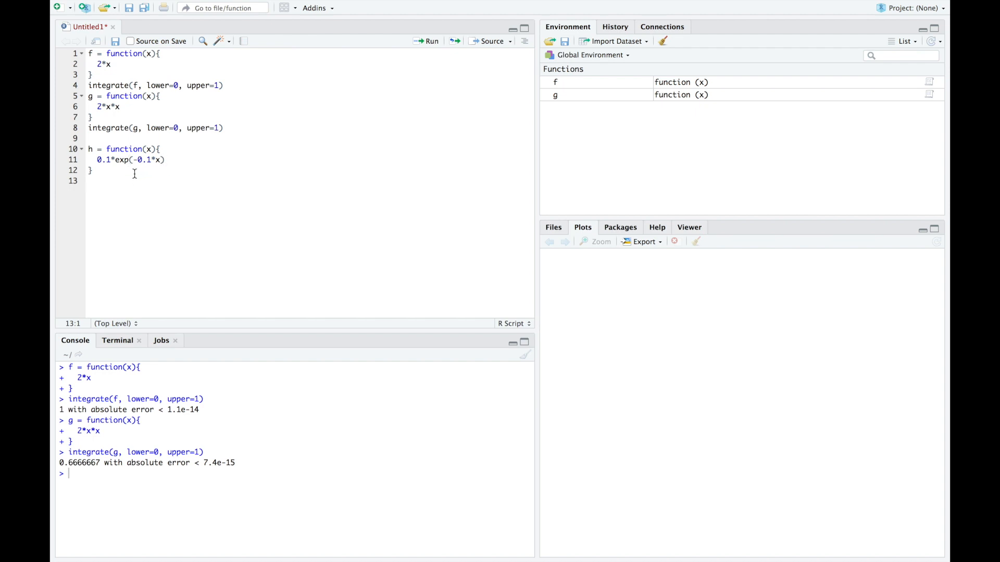
pyautogui.moveTo(159, 176)
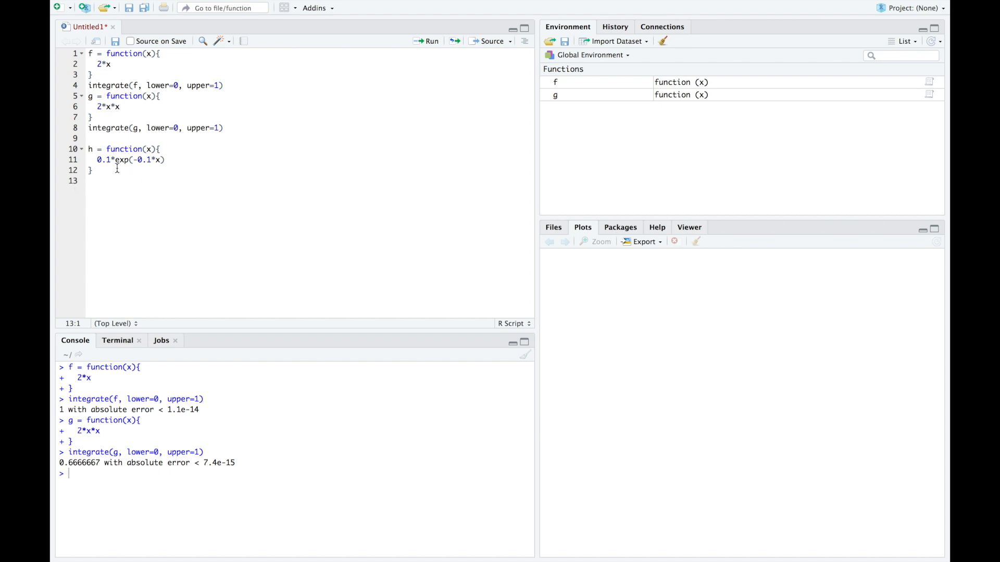
pyautogui.moveTo(145, 180)
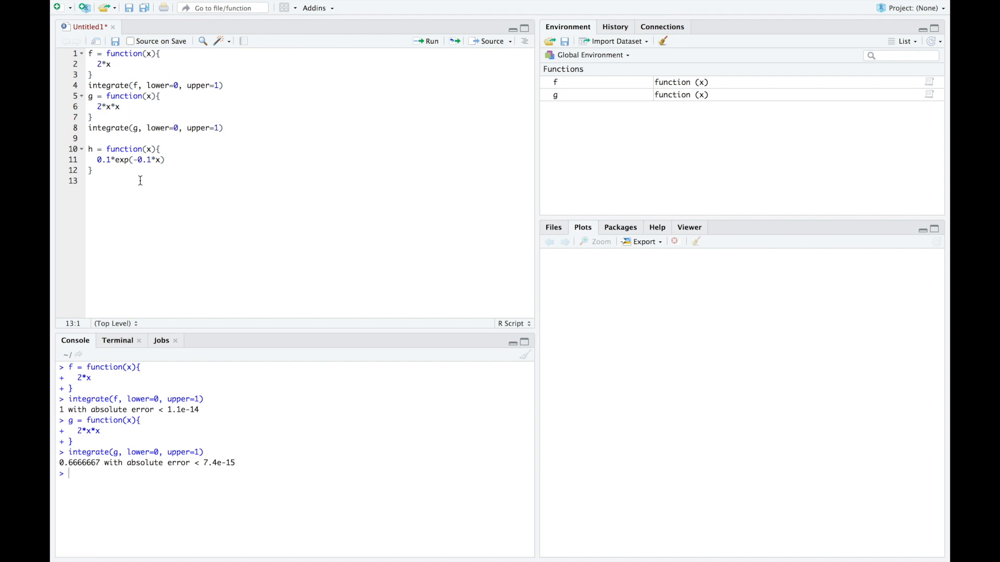
pyautogui.click(94, 160)
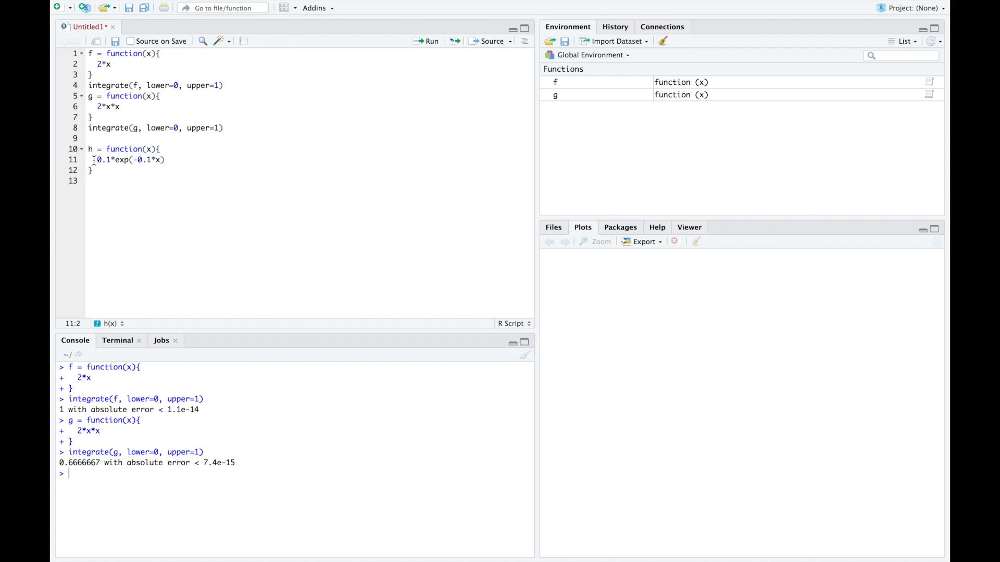
pyautogui.write('x*')
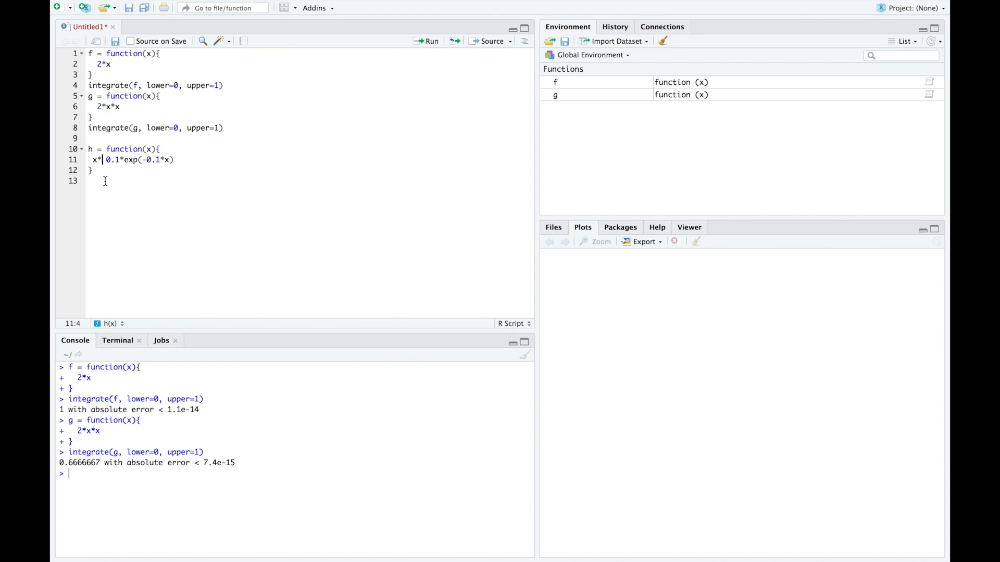
pyautogui.moveTo(119, 165)
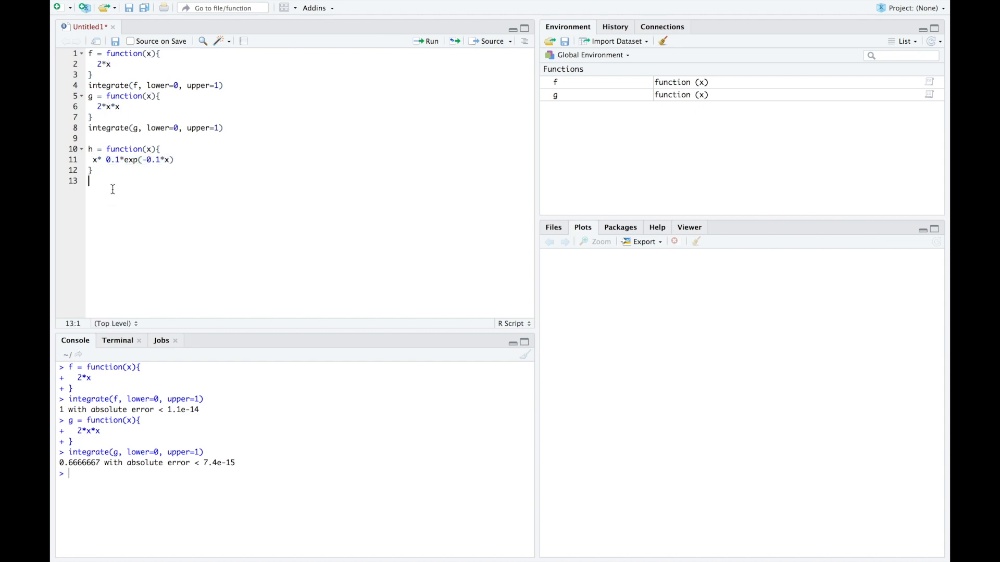
# Step: Add integrate(h, lower=0, upper=Inf), then return to the end of the script
pyautogui.write('integrate(h, lower=0, upper=Inf)')
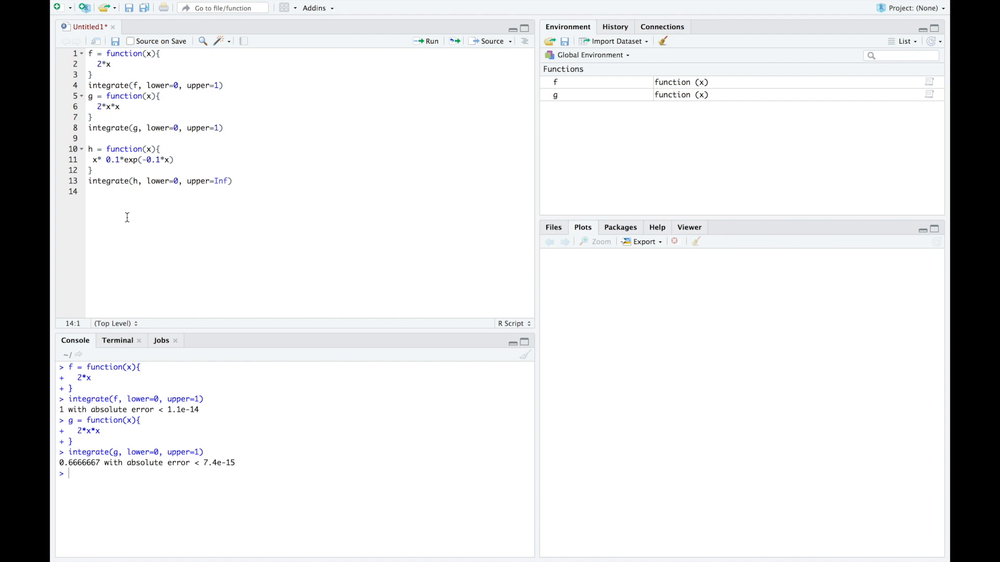
pyautogui.moveTo(224, 181)
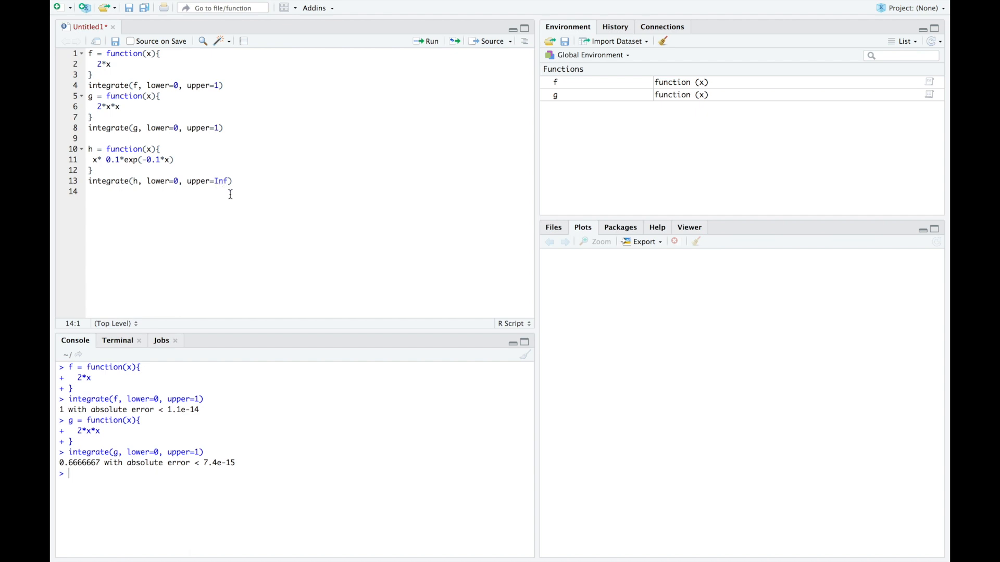
pyautogui.moveTo(228, 194)
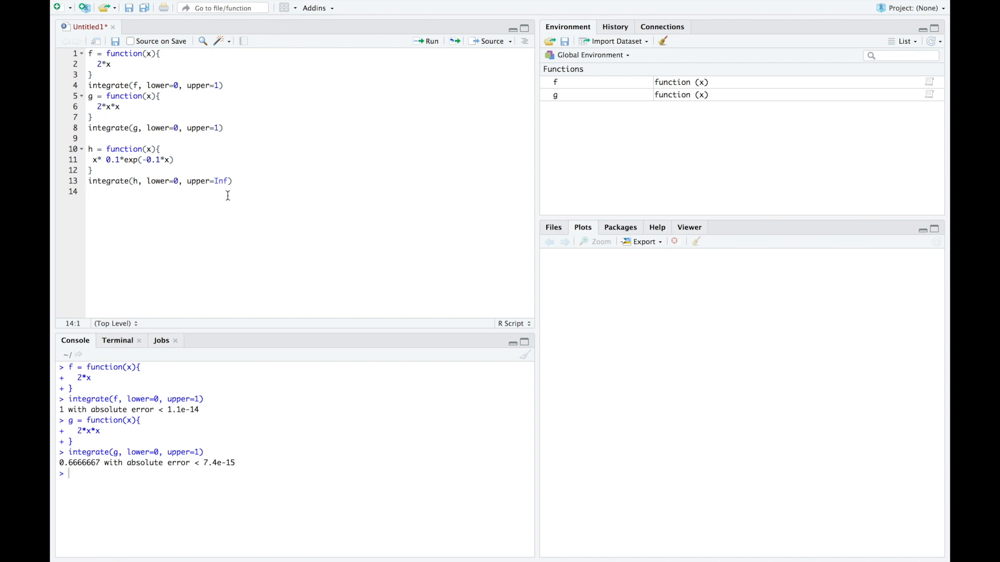
pyautogui.click(425, 41)
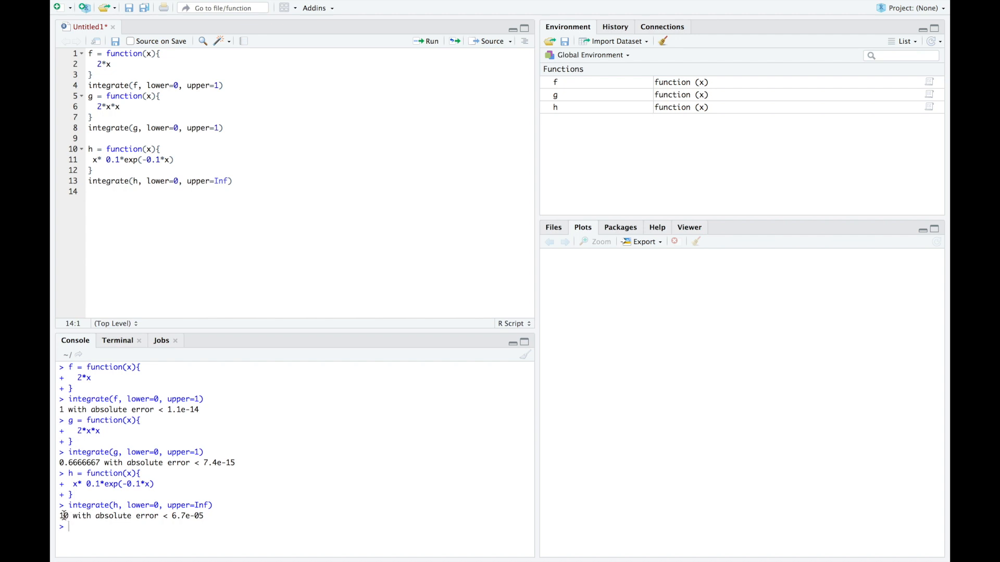
pyautogui.moveTo(255, 518)
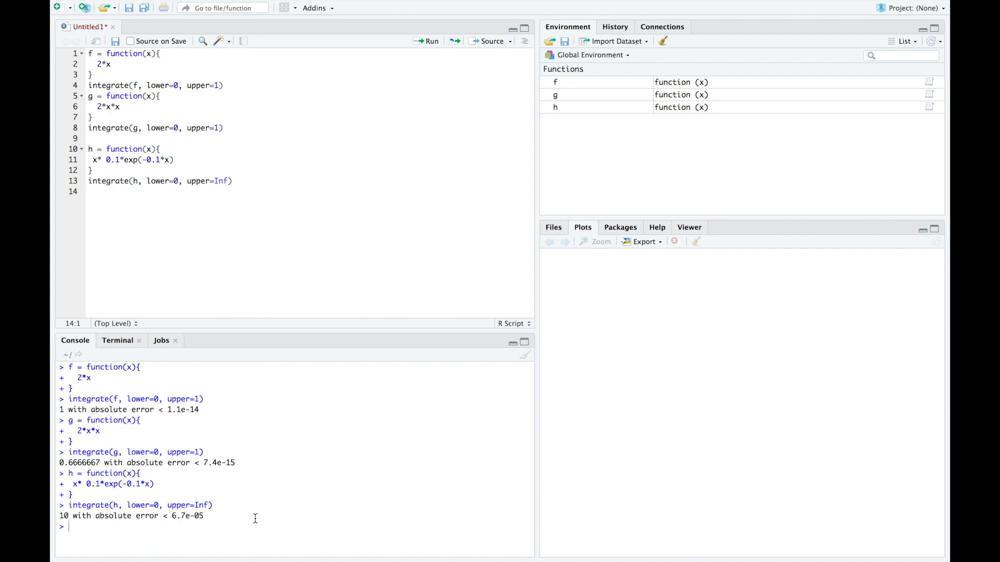